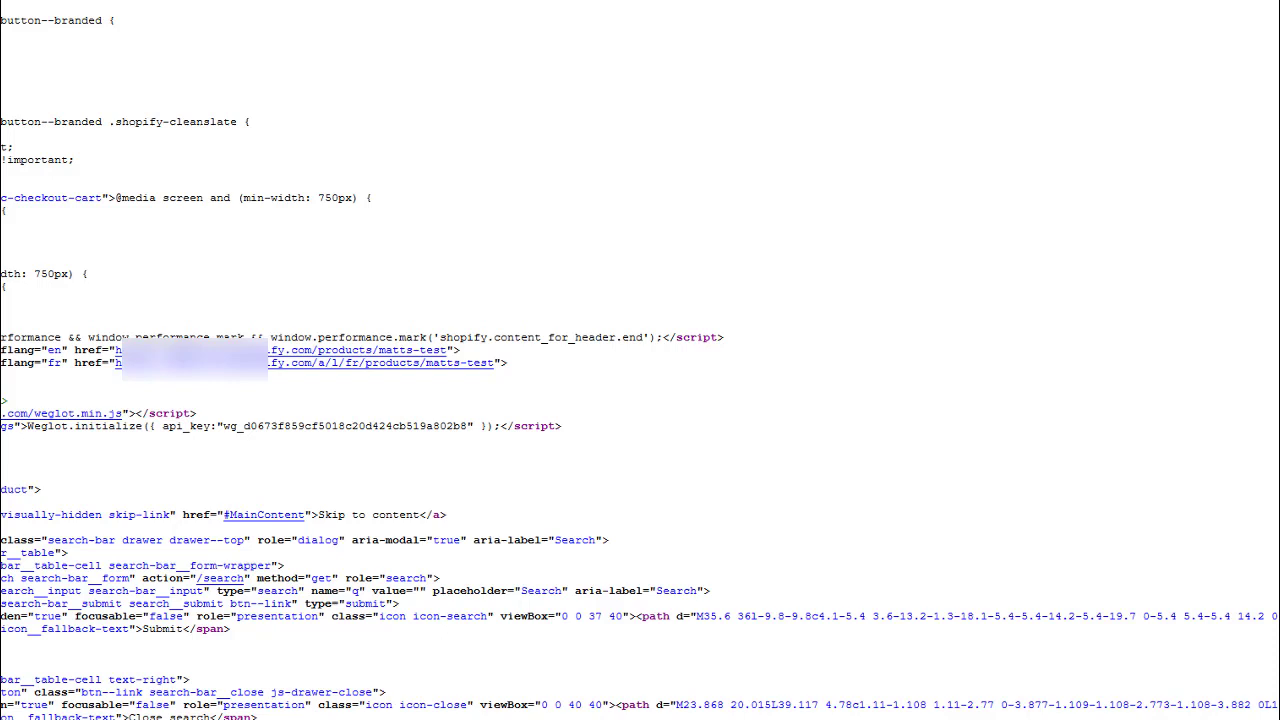
mouse_move(392, 468)
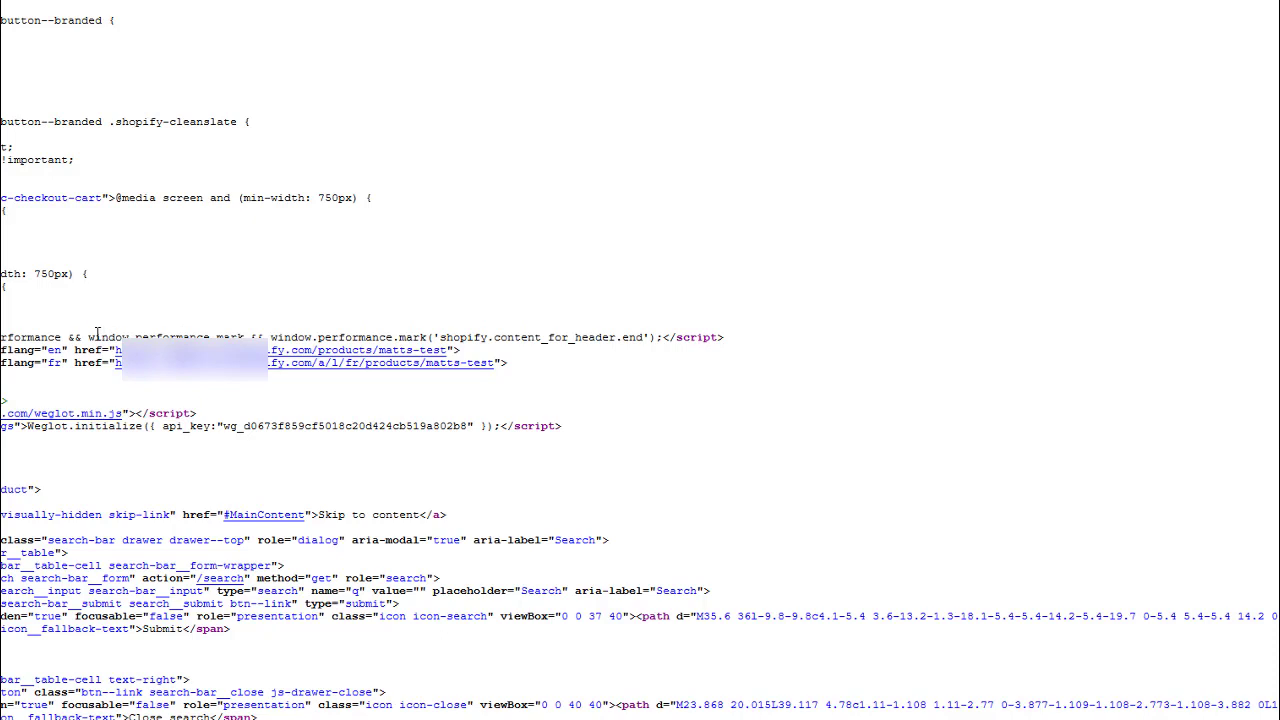
mouse_move(96, 336)
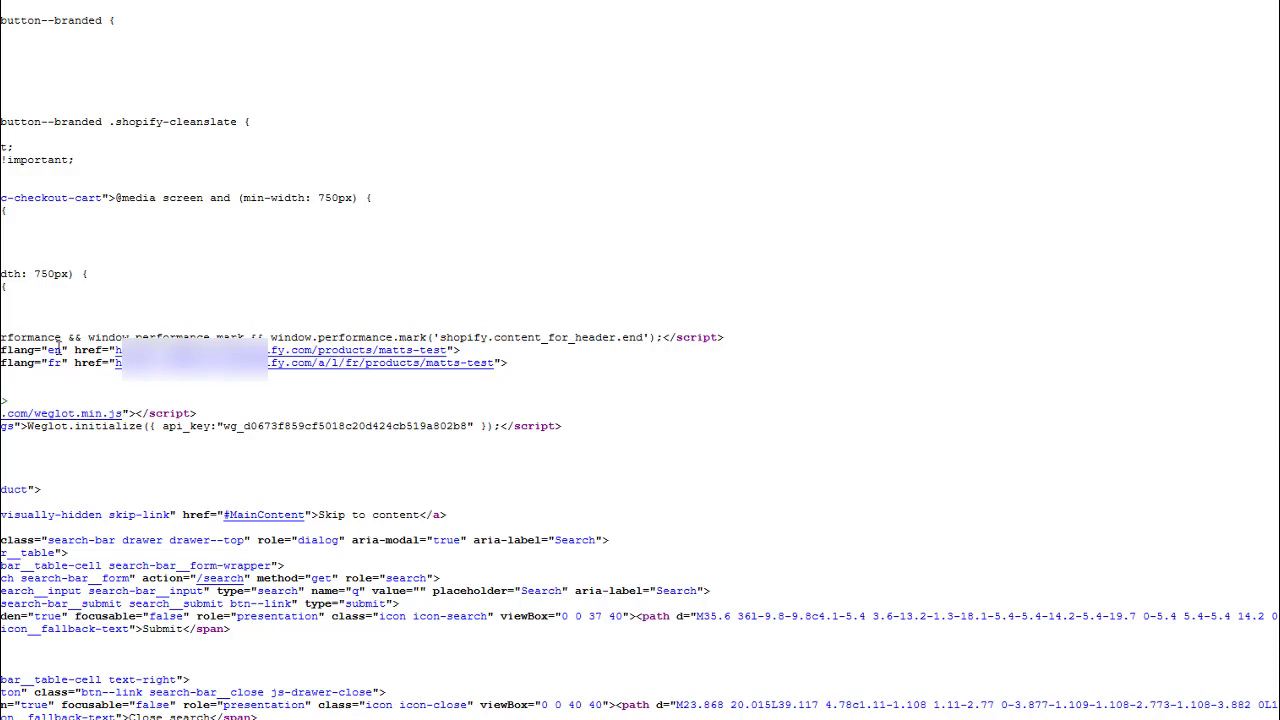
Inspect the current hreflang="en" value in the product page source
double_click(54, 348)
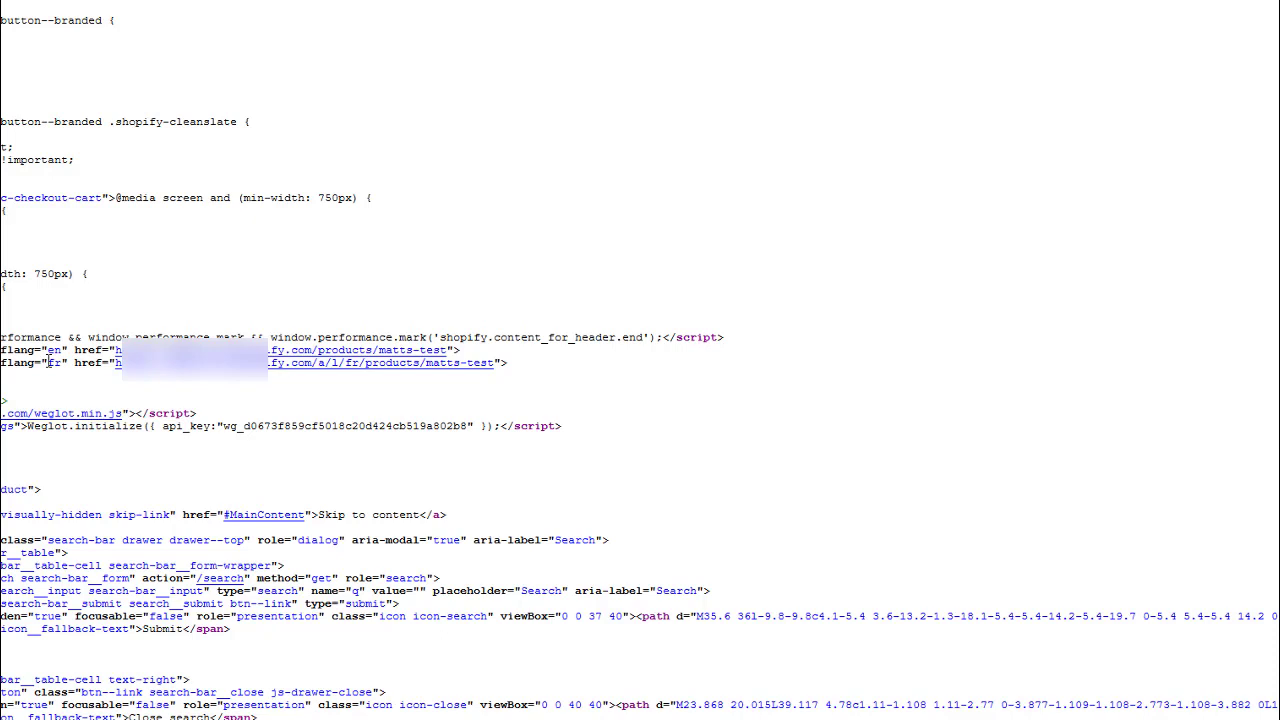
mouse_move(170, 296)
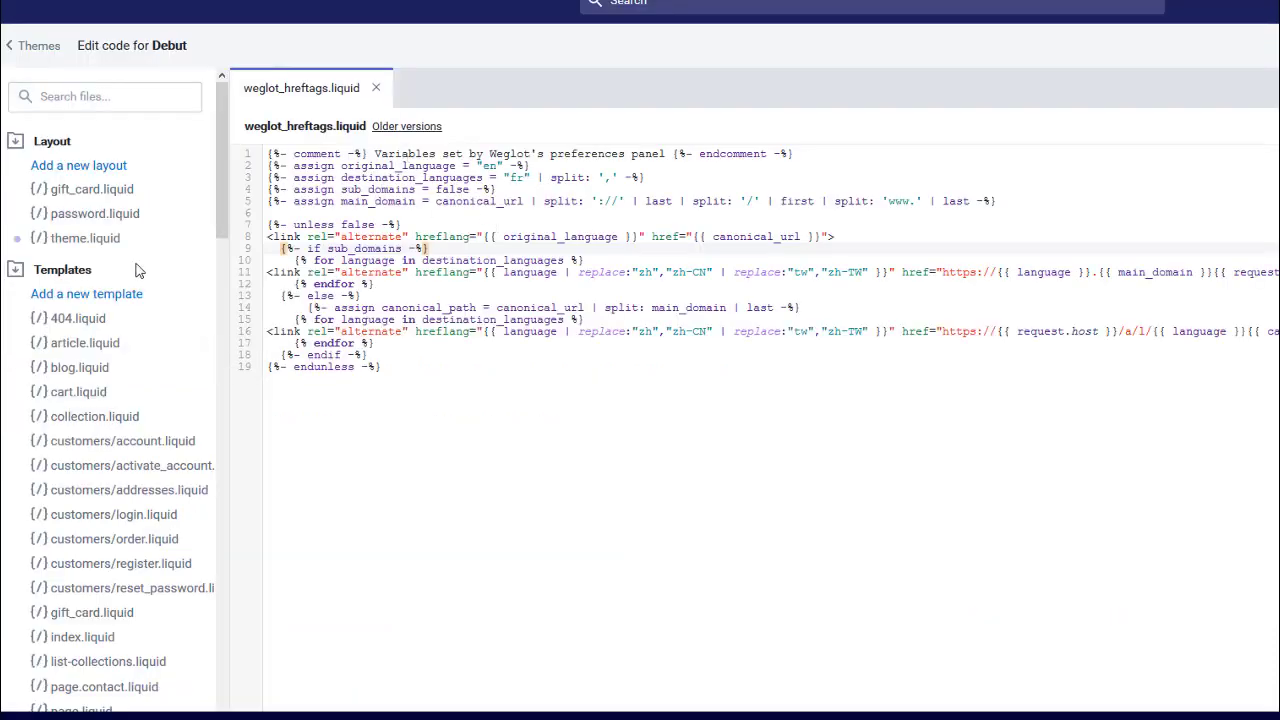
scroll("down", 3)
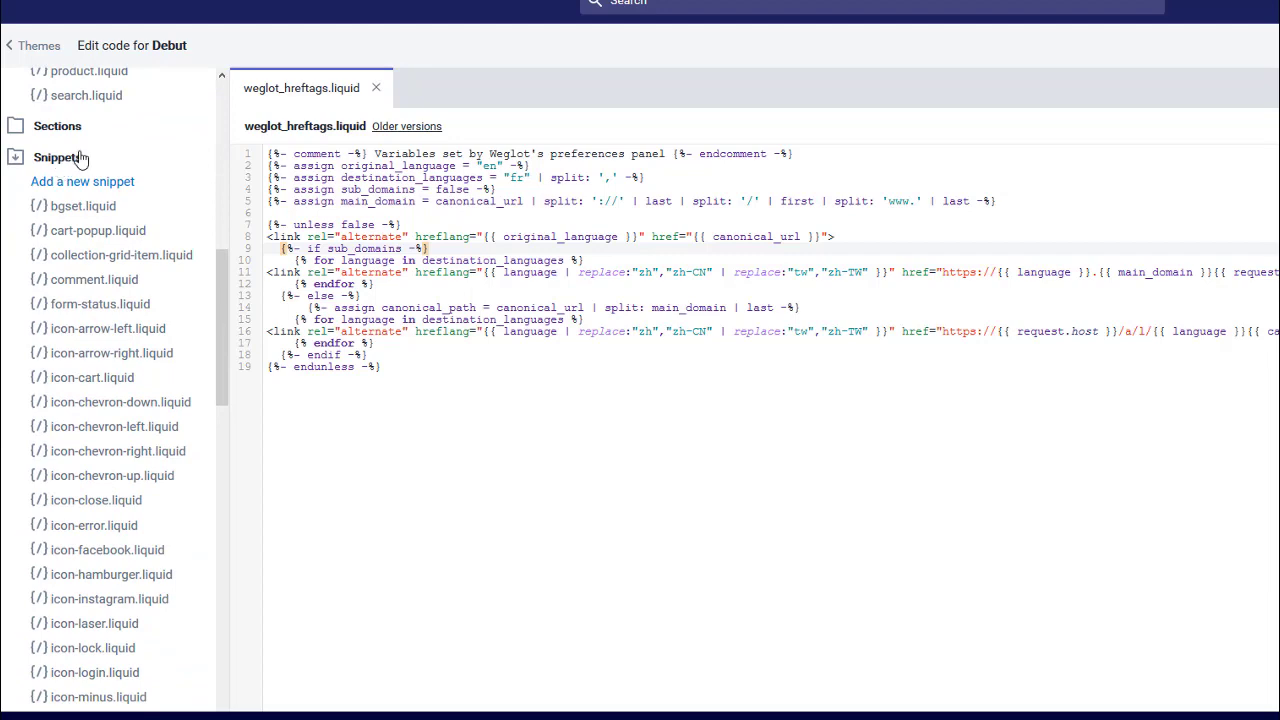
scroll("down", 3)
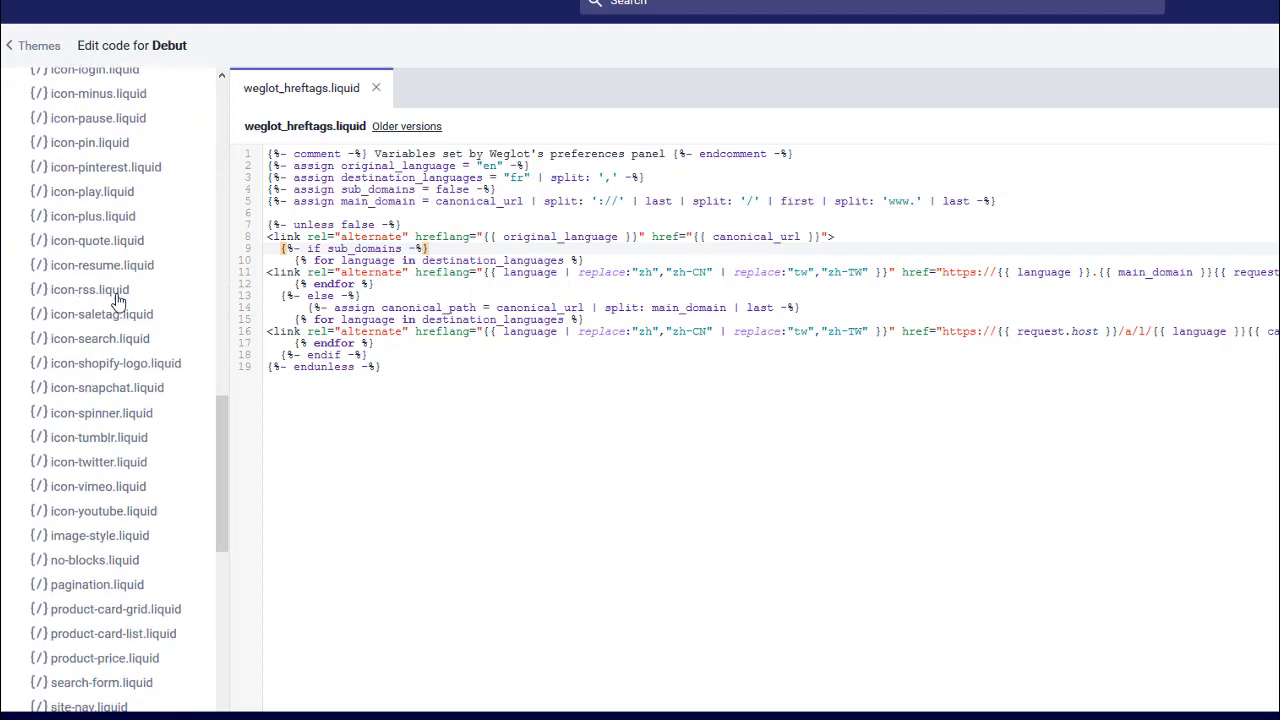
scroll("down", 3)
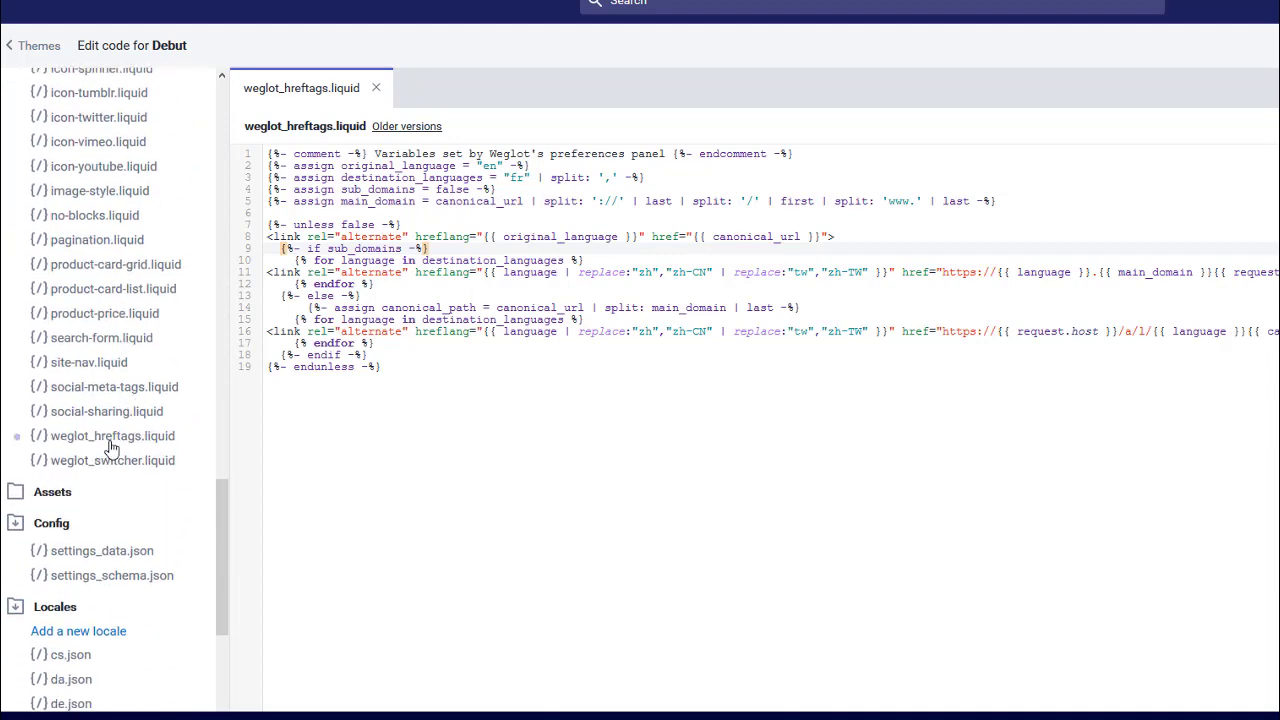
mouse_move(168, 464)
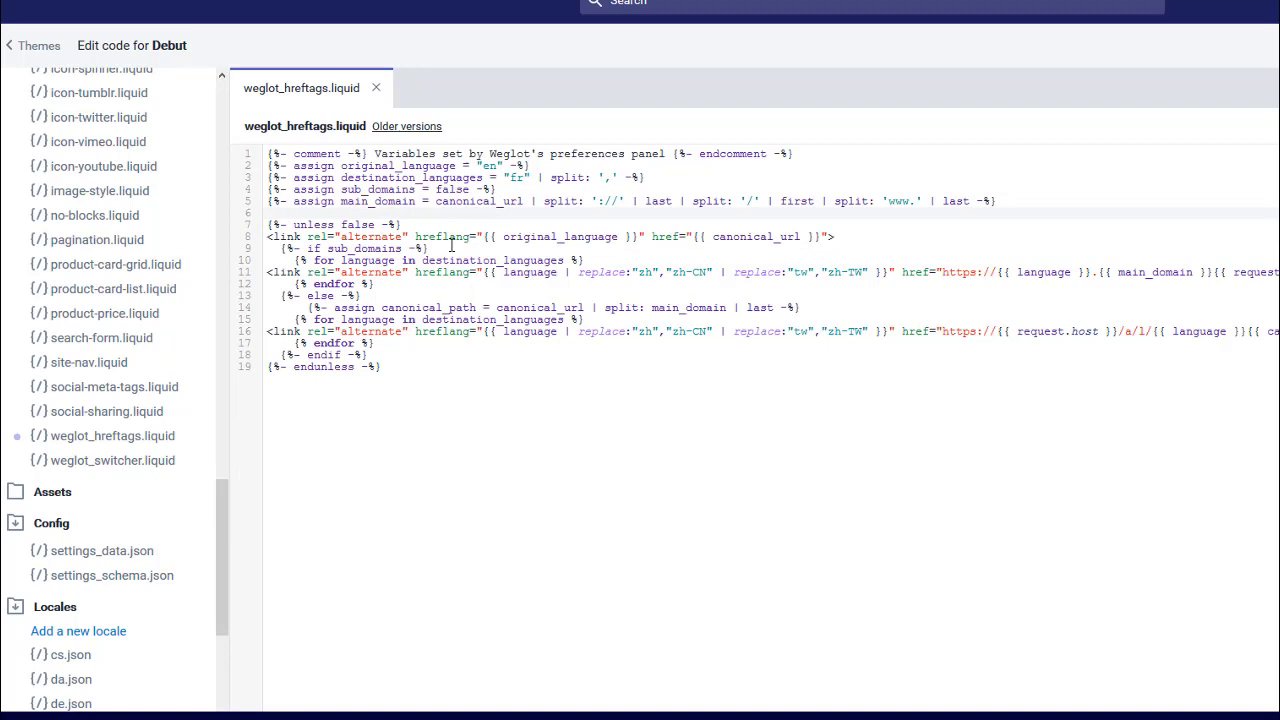
mouse_move(424, 236)
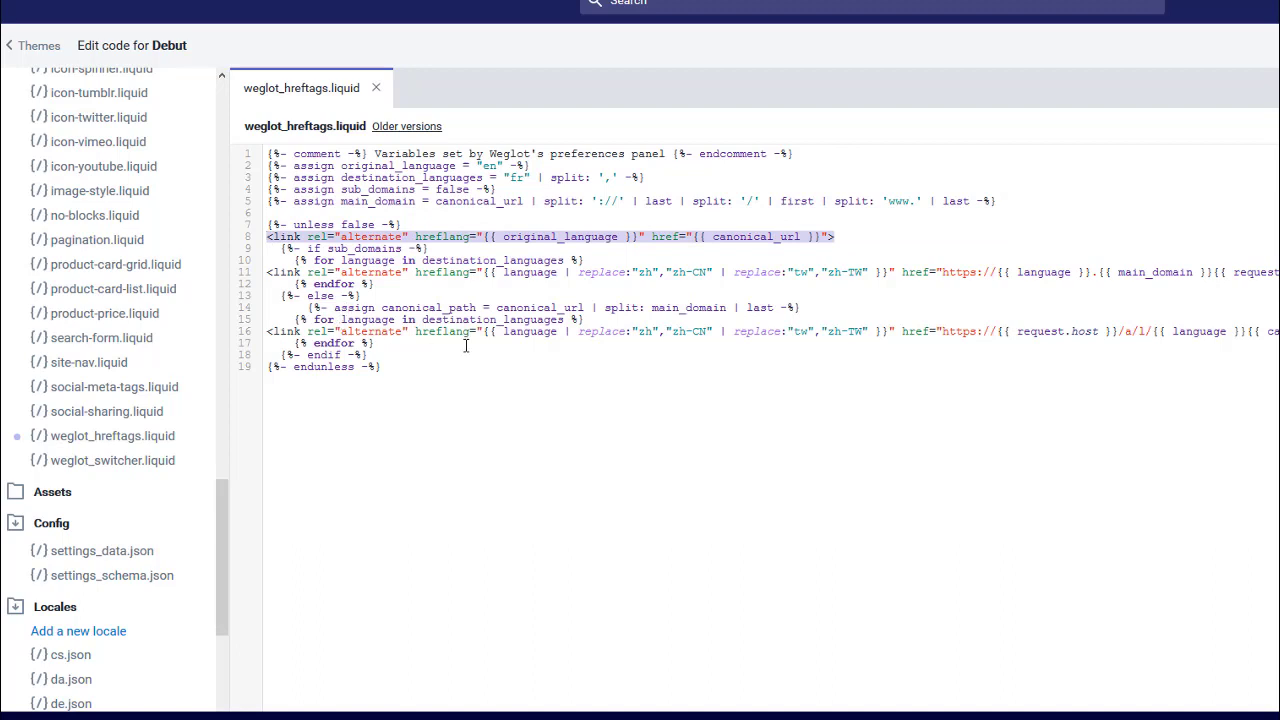
mouse_move(848, 332)
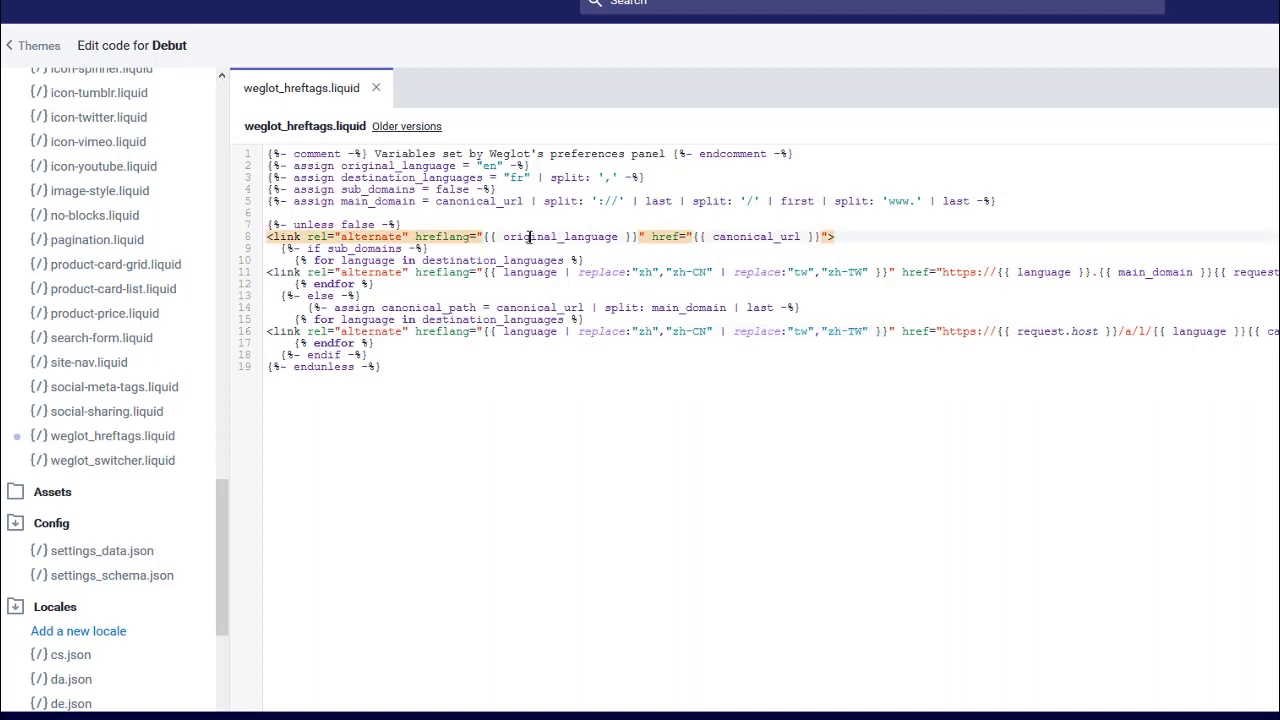
mouse_move(444, 4)
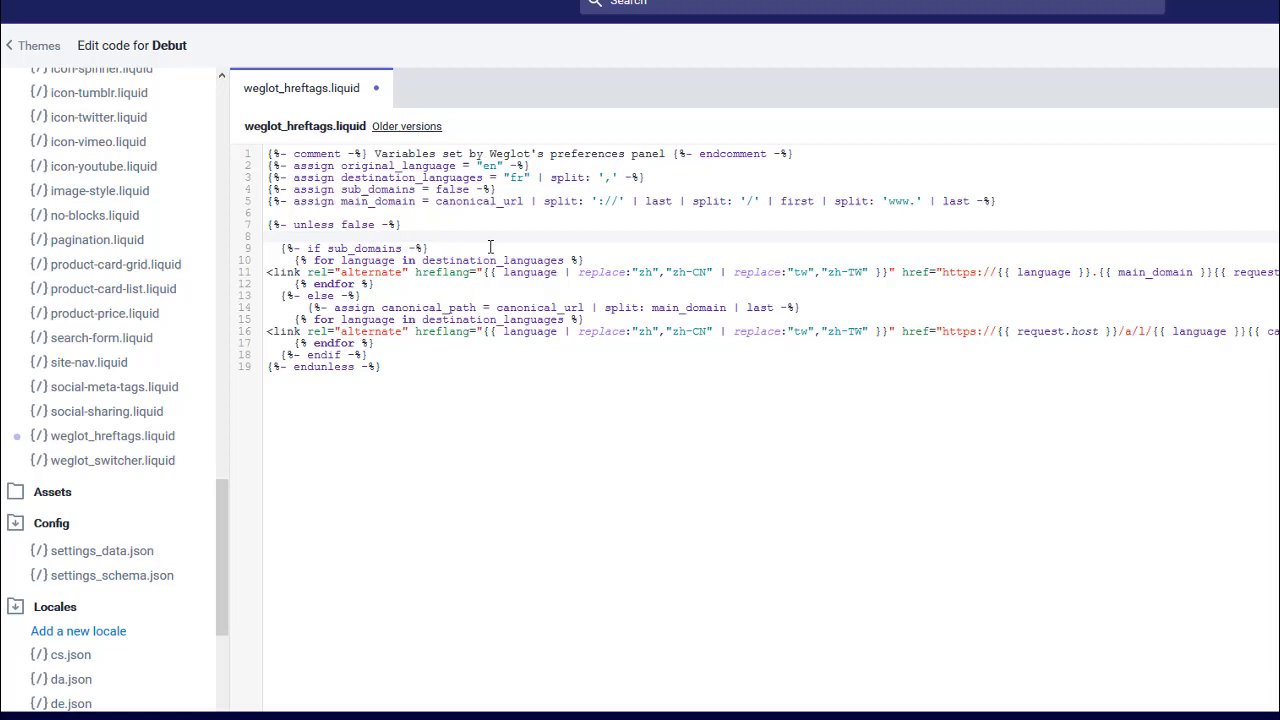
Wrap the original-language link in a for-loop over original_language with replace:"en","en-gb"
type("{% for language in original_language %} <link rel=\"alternate\" hreflang=\"{{ language | replace:\"en\",\"en-gb\" }}\" href=\"{{ canonical_url }}\"> {% endfor %}")
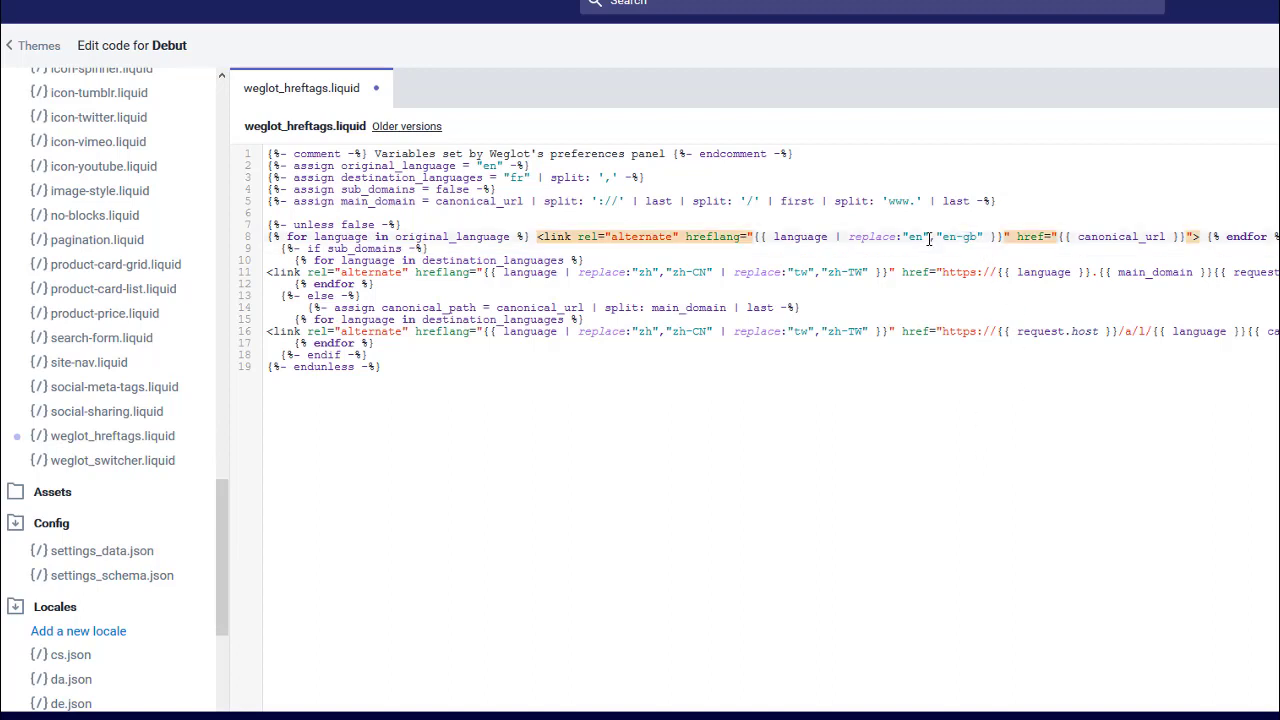
left_click(936, 248)
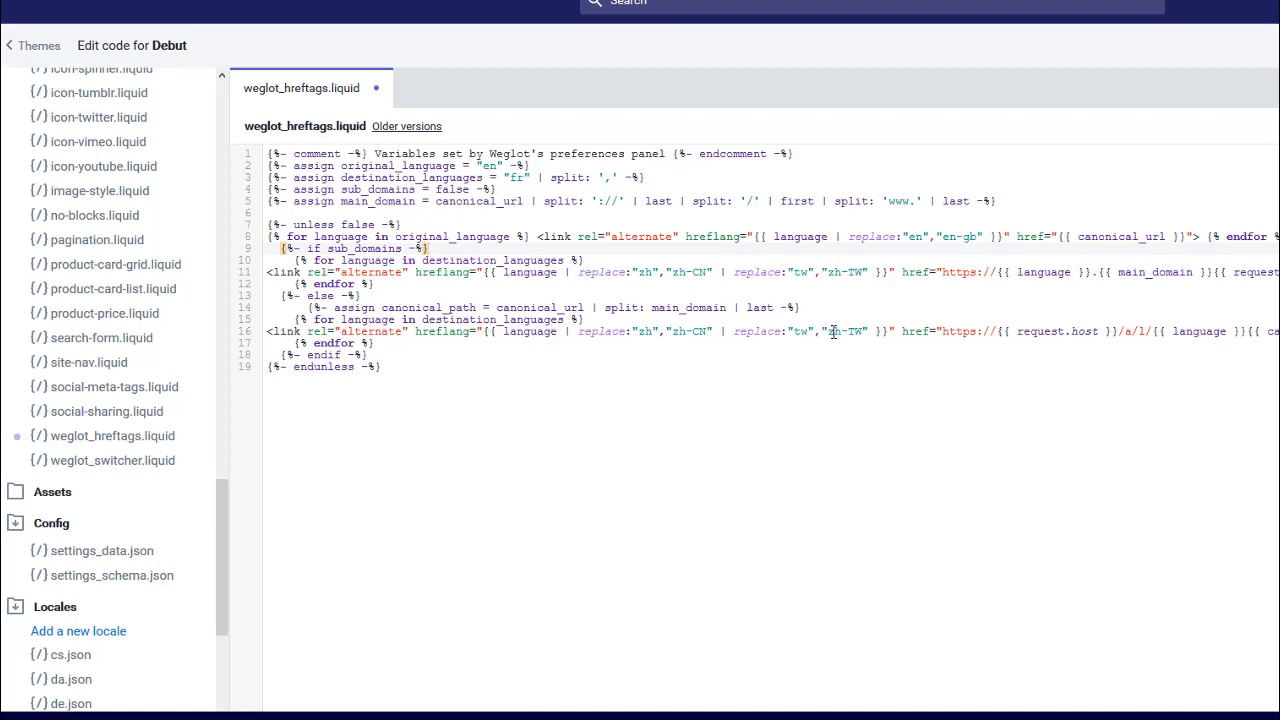
mouse_move(882, 332)
type("| replace:\"fr\",\"fr-fr\" ")
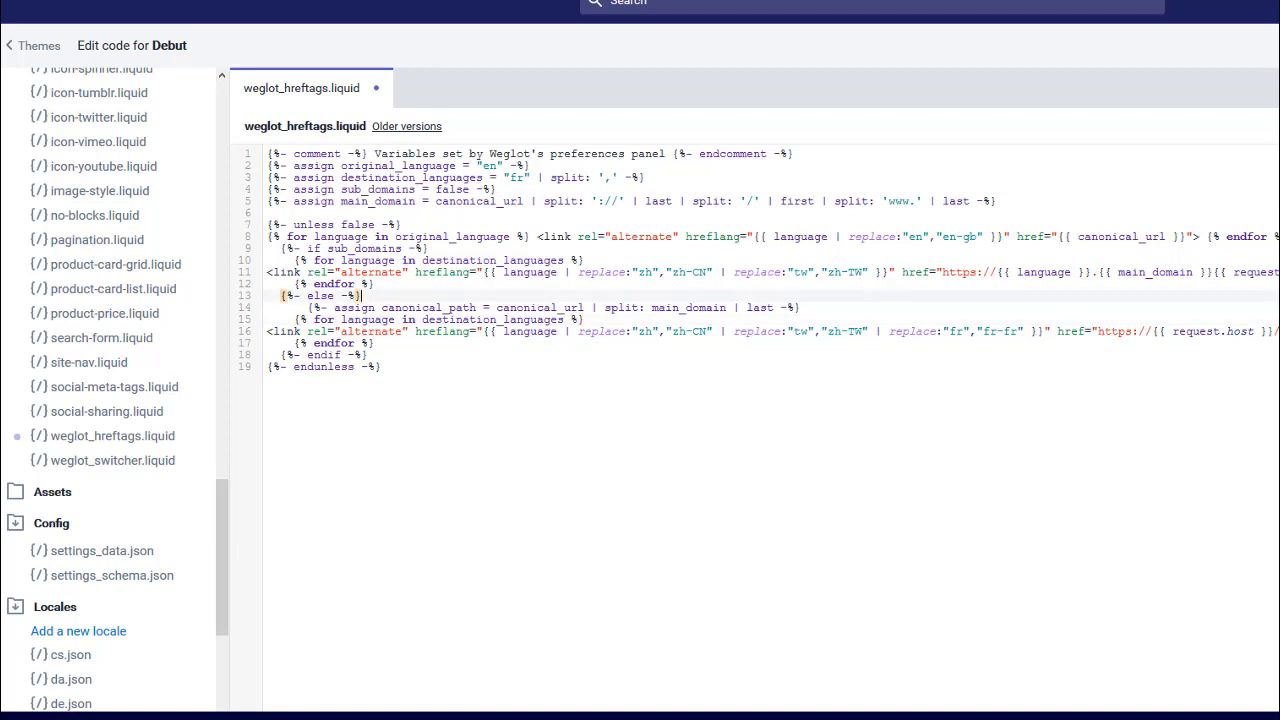
Save the snippet after adding replace:"fr","fr-fr" to the destination-language link
key("ctrl+s")
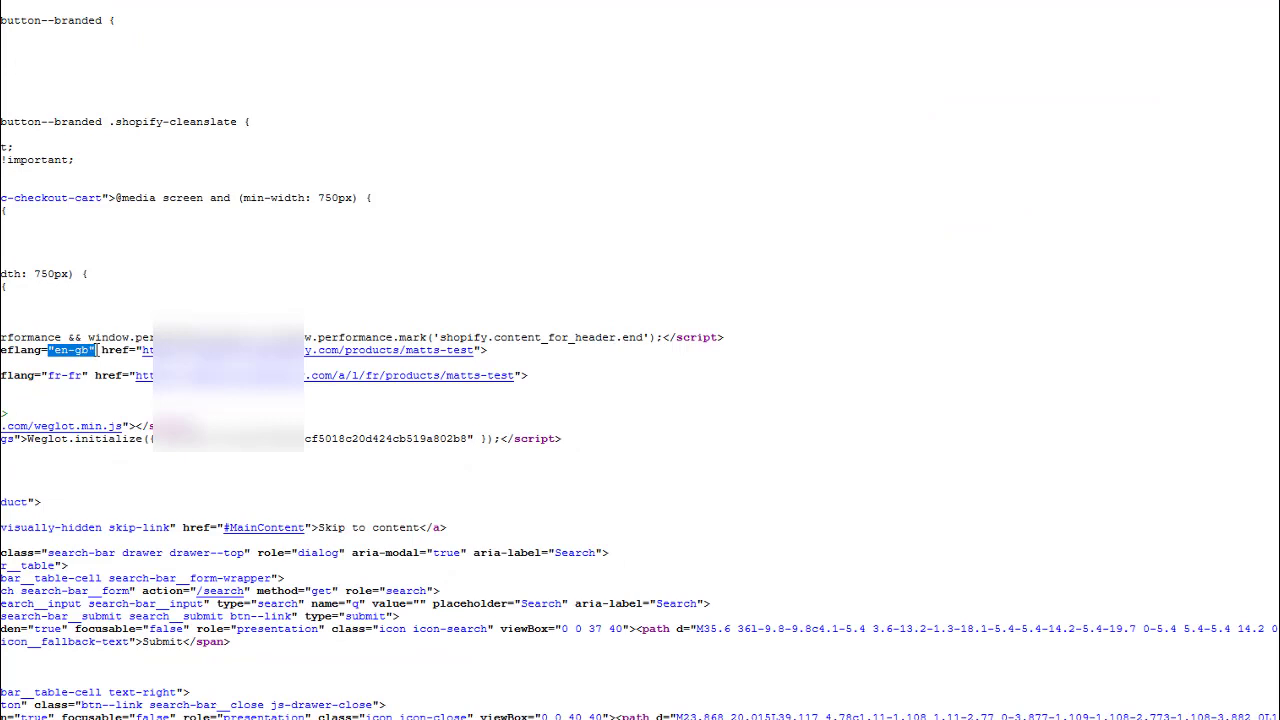
Verify the reloaded page source now shows hreflang="en-gb" alongside fr-fr
double_click(64, 376)
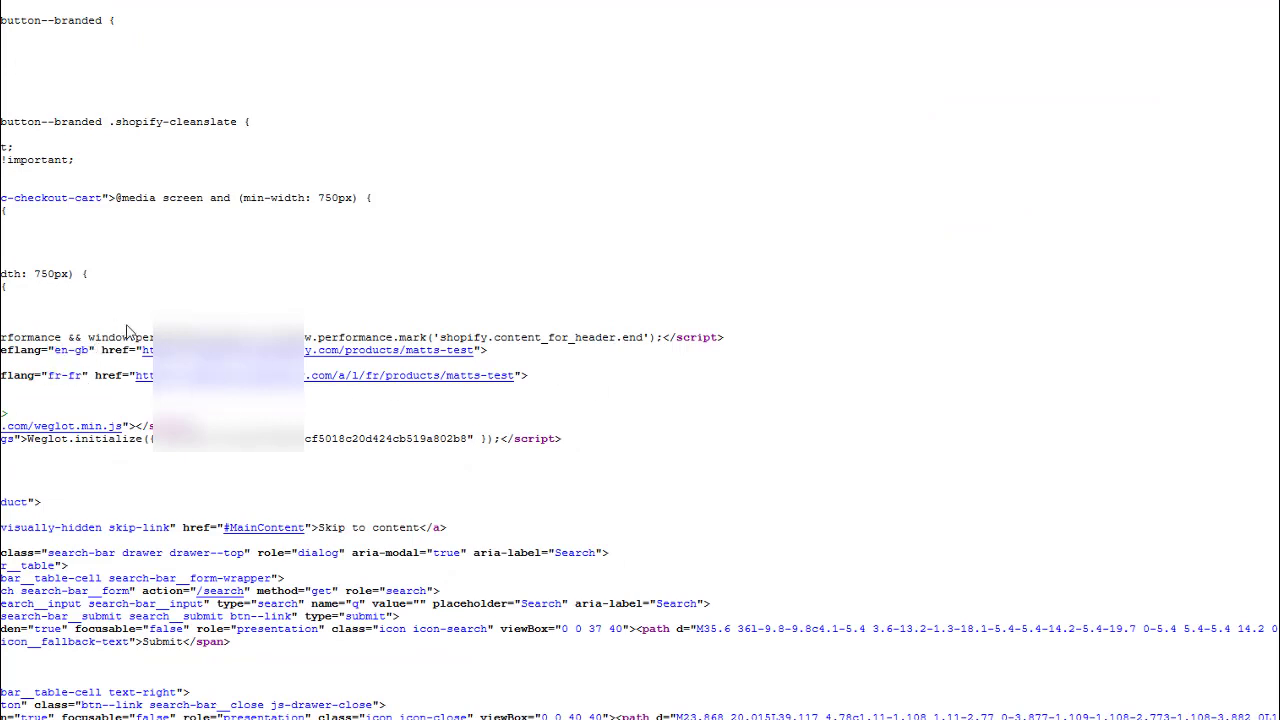
mouse_move(1052, 482)
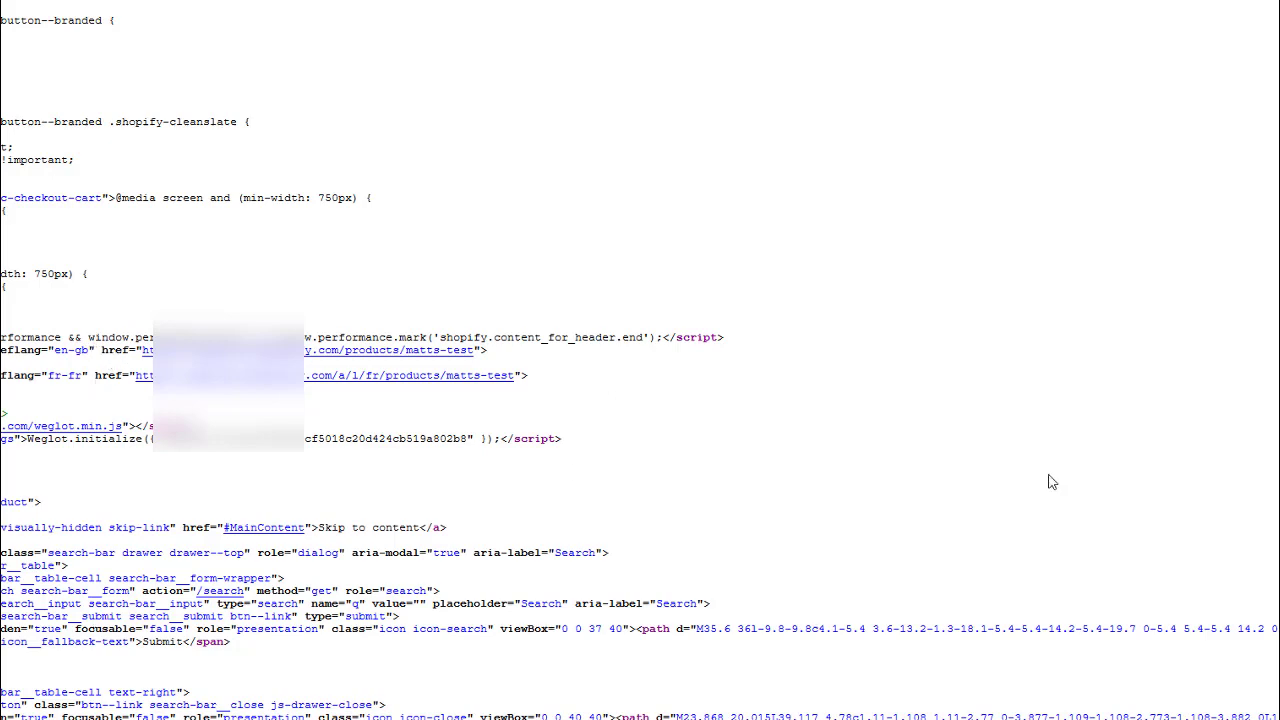